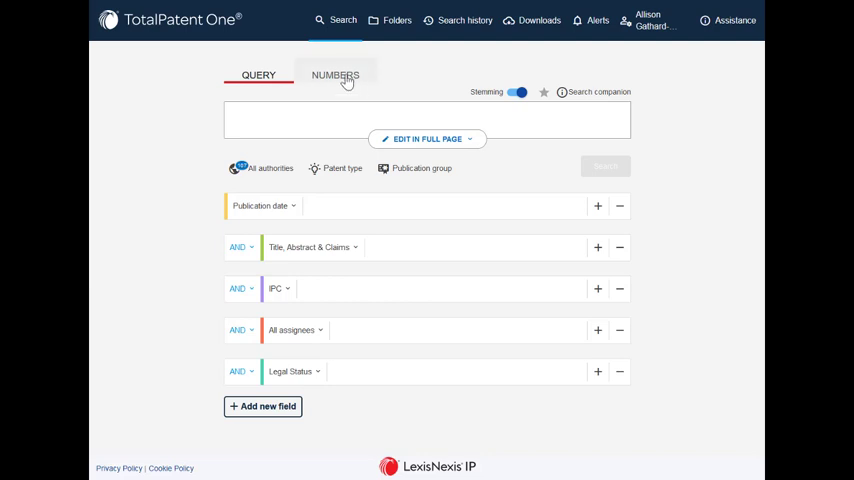
{"action": "left_click", "coordinate": [340, 76]}
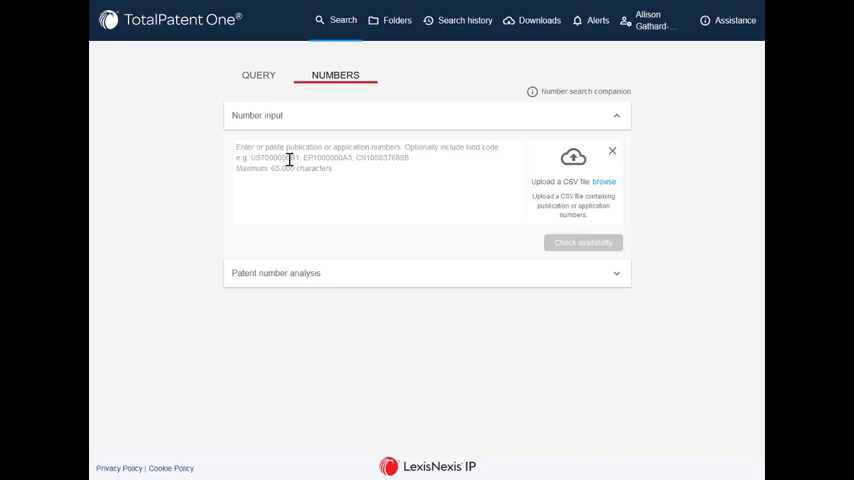
{"action": "type", "text": "WO2012112764"}
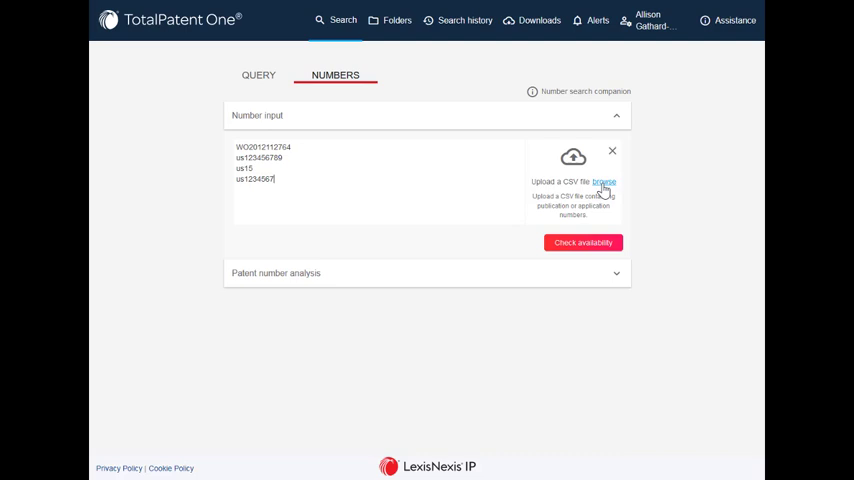
{"action": "mouse_move", "coordinate": [582, 248]}
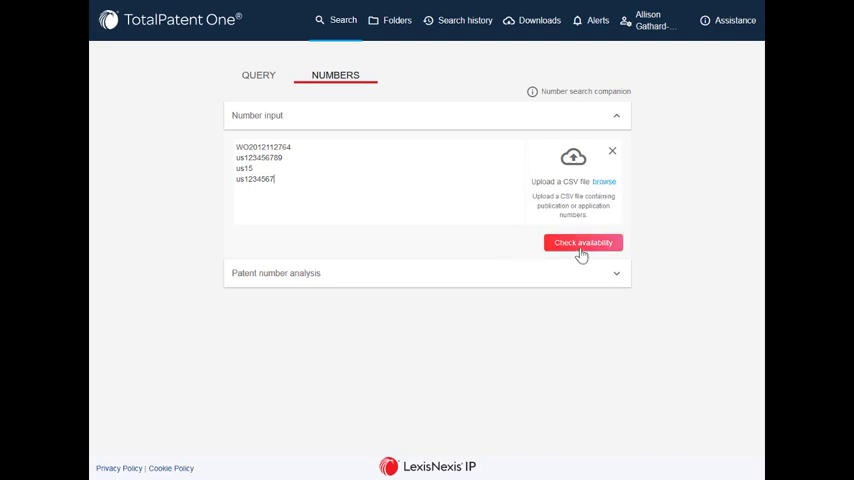
Run Check availability to sort the entered numbers into match groups.
{"action": "left_click", "coordinate": [582, 242]}
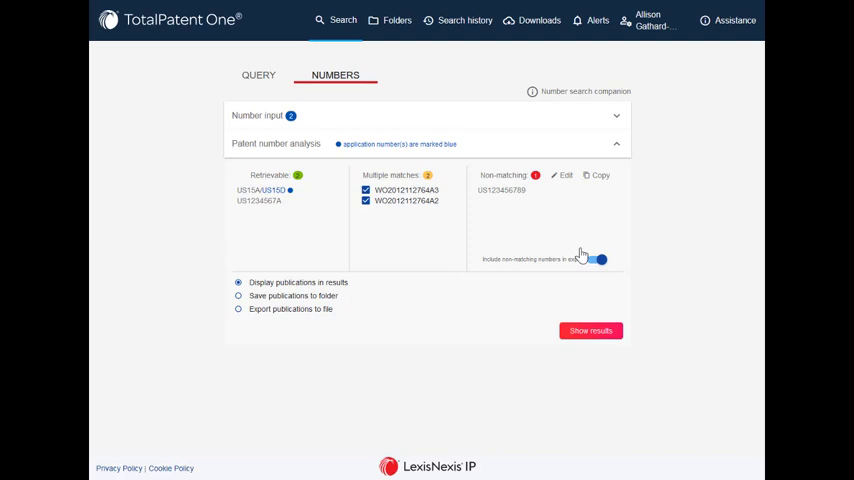
{"action": "mouse_move", "coordinate": [584, 252]}
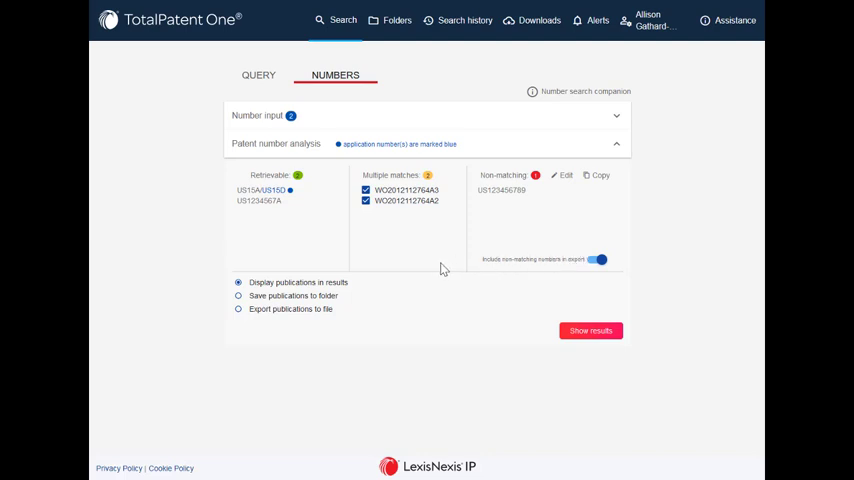
{"action": "mouse_move", "coordinate": [420, 280]}
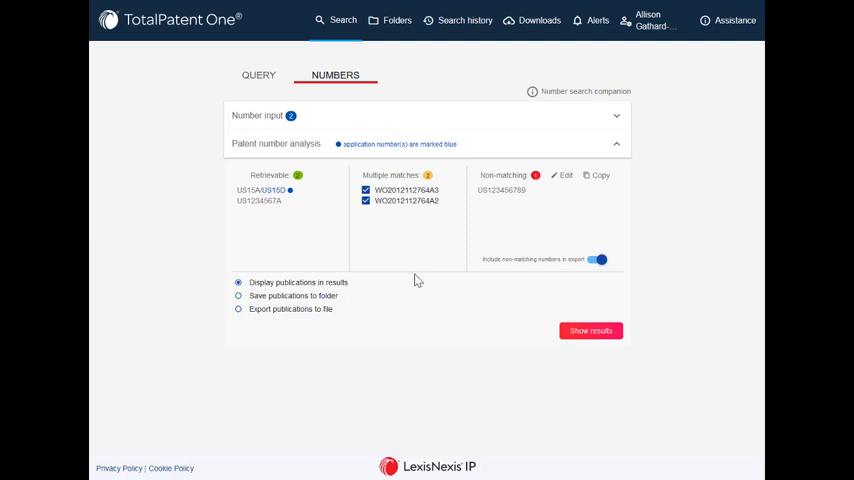
{"action": "mouse_move", "coordinate": [220, 168]}
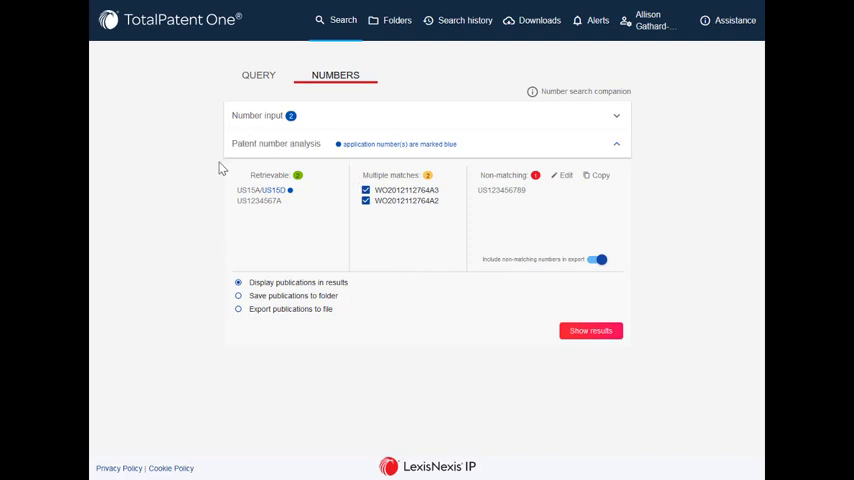
{"action": "mouse_move", "coordinate": [236, 208]}
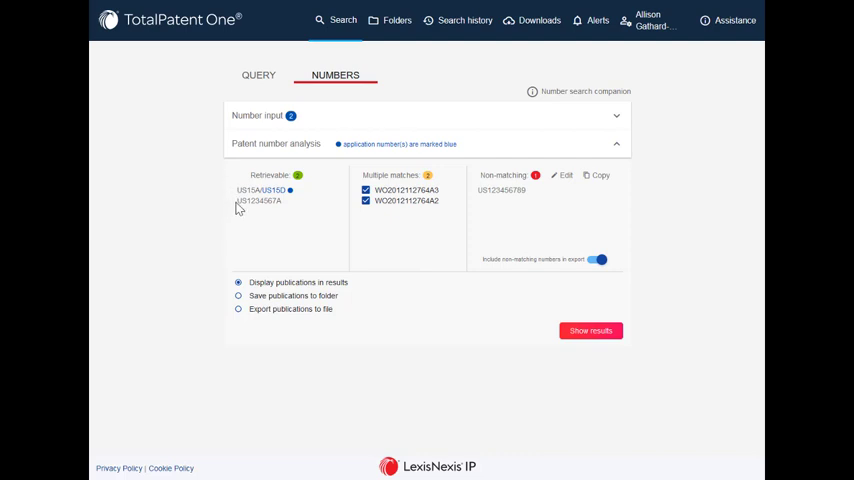
{"action": "mouse_move", "coordinate": [264, 240]}
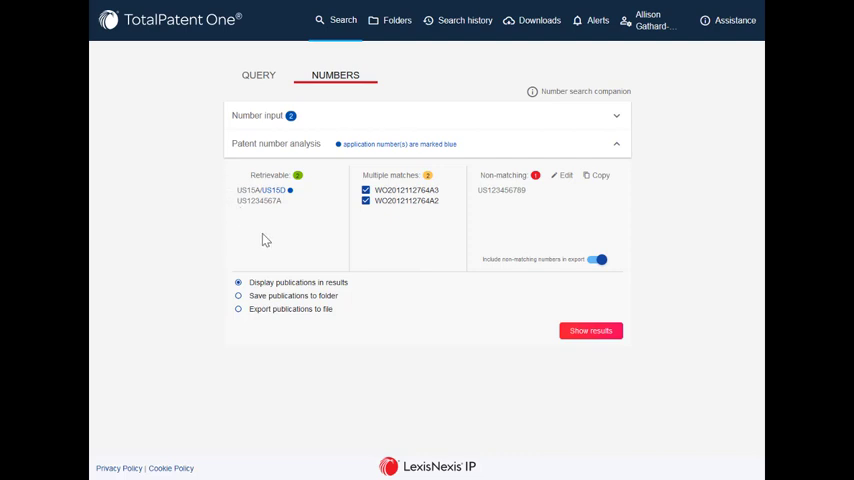
{"action": "mouse_move", "coordinate": [290, 244]}
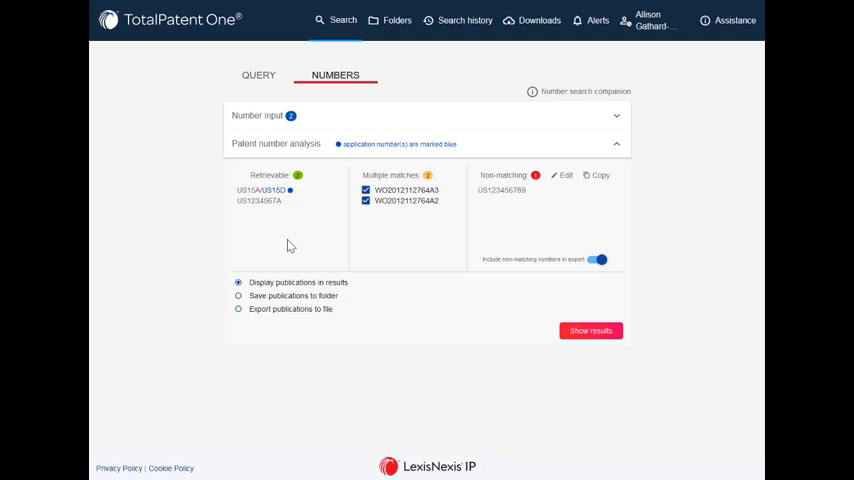
{"action": "mouse_move", "coordinate": [256, 230]}
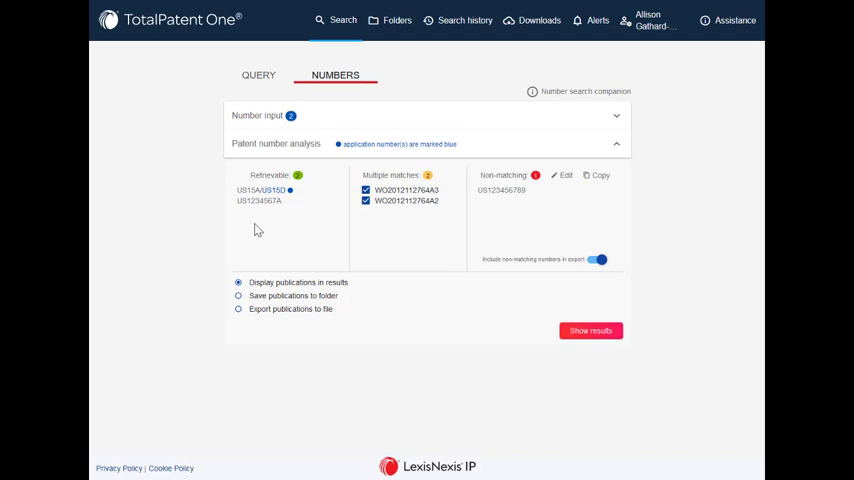
{"action": "mouse_move", "coordinate": [294, 196]}
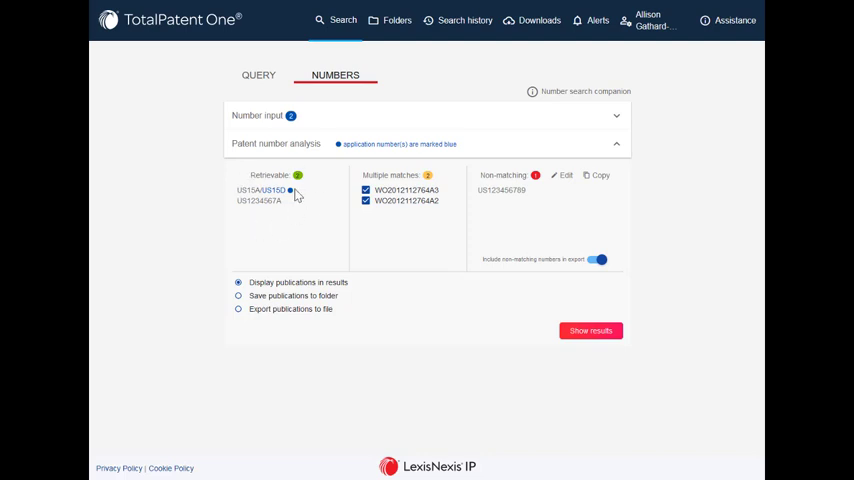
{"action": "mouse_move", "coordinate": [294, 204]}
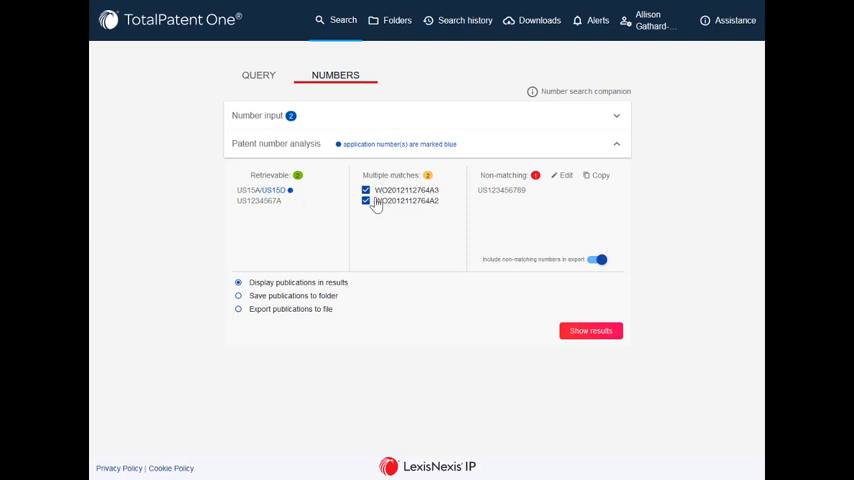
Deselect the second multiple-match publication and copy the non-matching publication number.
{"action": "left_click", "coordinate": [360, 200]}
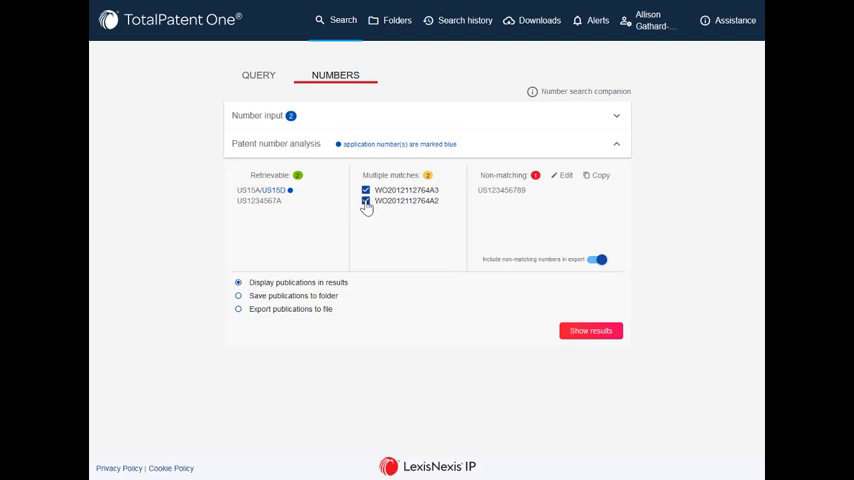
{"action": "left_click", "coordinate": [360, 200]}
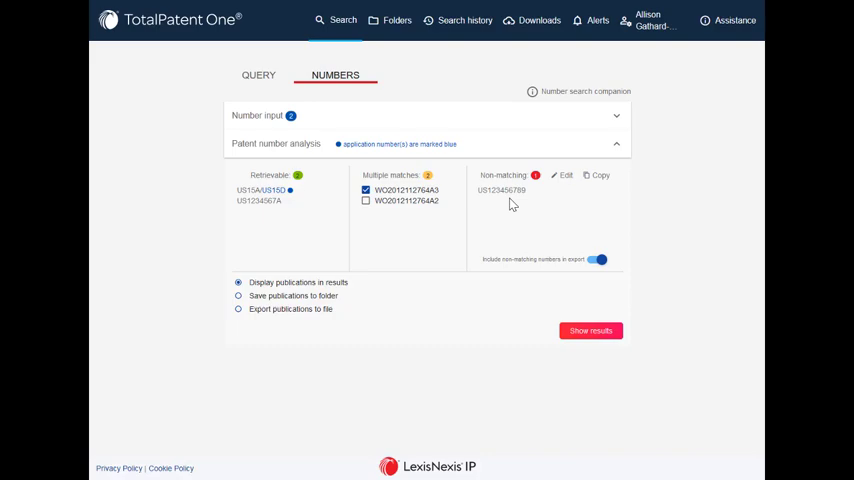
{"action": "left_click", "coordinate": [556, 176]}
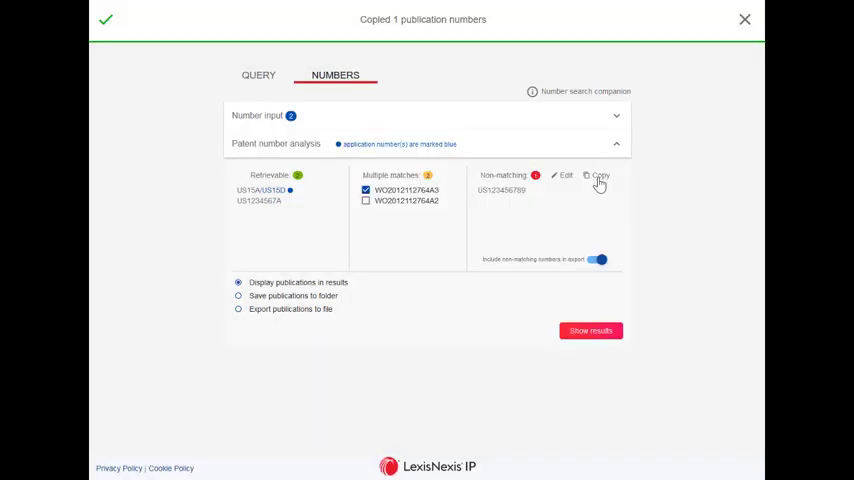
{"action": "left_click", "coordinate": [740, 16]}
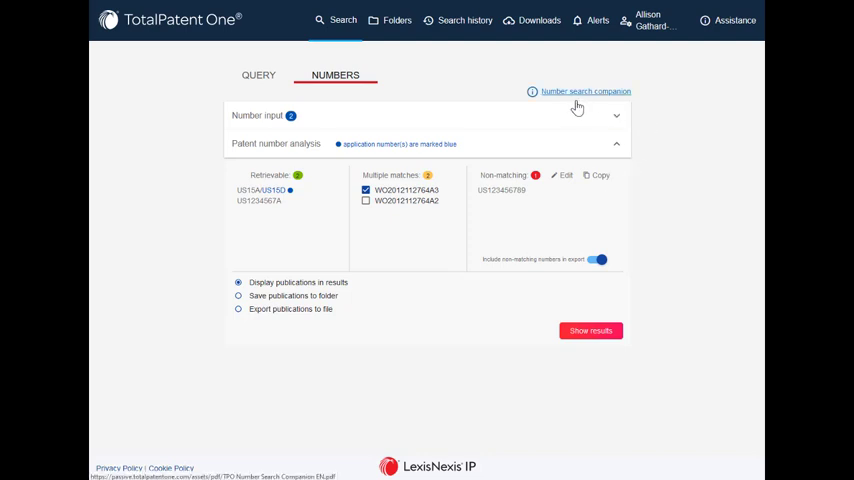
{"action": "mouse_move", "coordinate": [576, 104]}
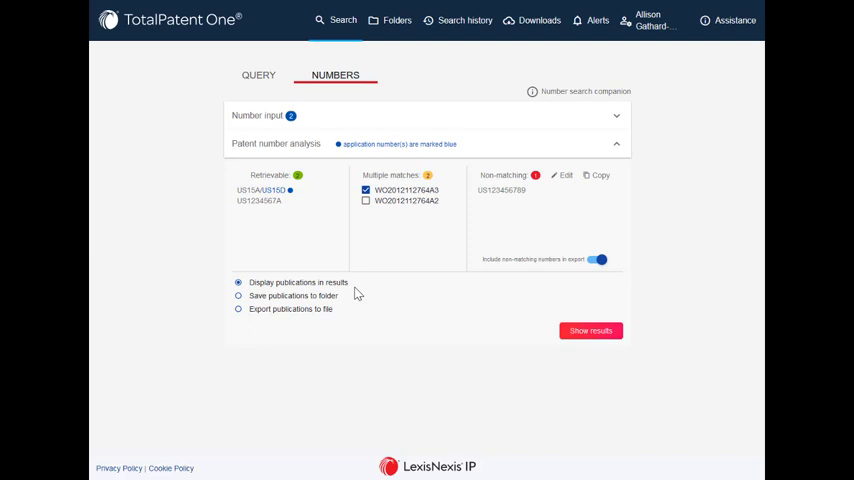
{"action": "mouse_move", "coordinate": [308, 292]}
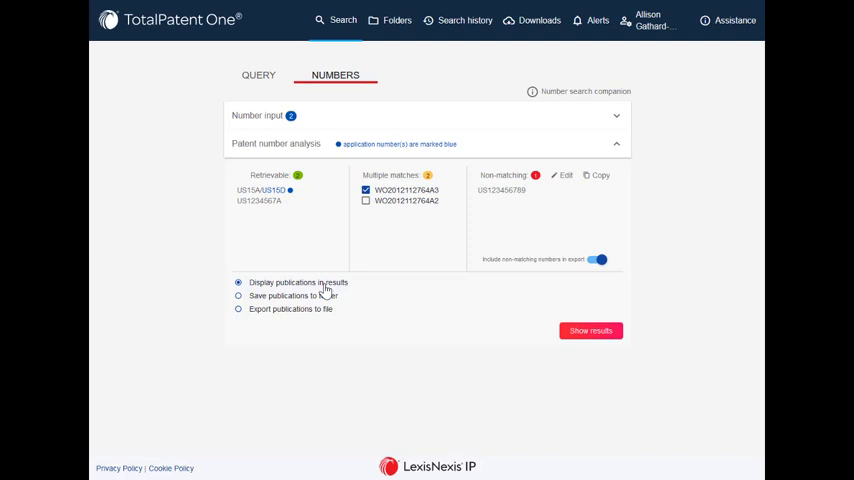
{"action": "mouse_move", "coordinate": [360, 288]}
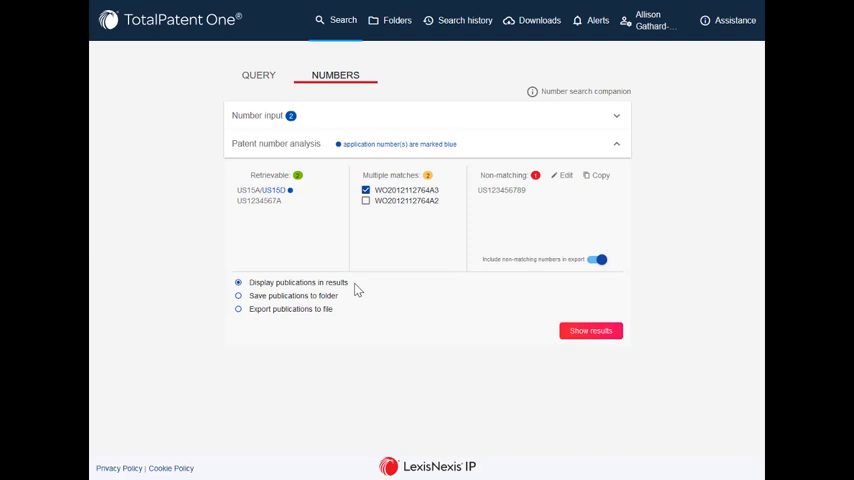
{"action": "mouse_move", "coordinate": [292, 300]}
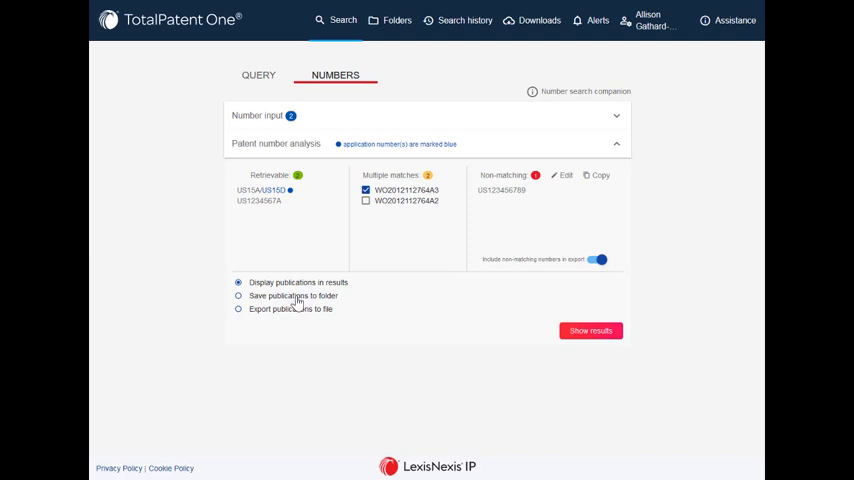
{"action": "mouse_move", "coordinate": [312, 304]}
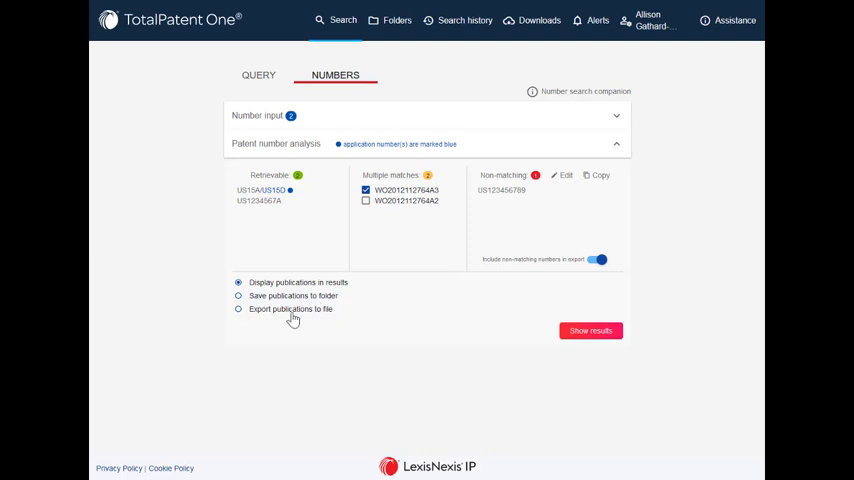
Export the analysed publications to a file, registering a new download.
{"action": "left_click", "coordinate": [238, 308]}
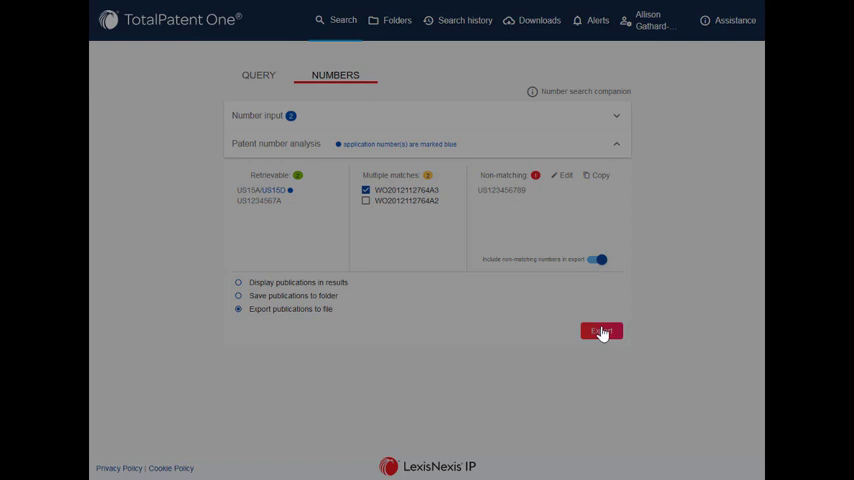
{"action": "left_click", "coordinate": [600, 332]}
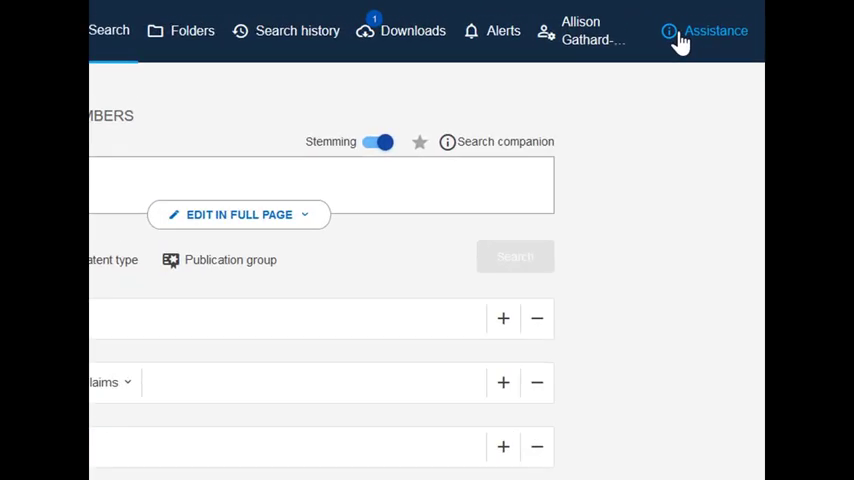
Open the EN - Contact Customer Support document from the Assistance menu.
{"action": "left_click", "coordinate": [720, 30]}
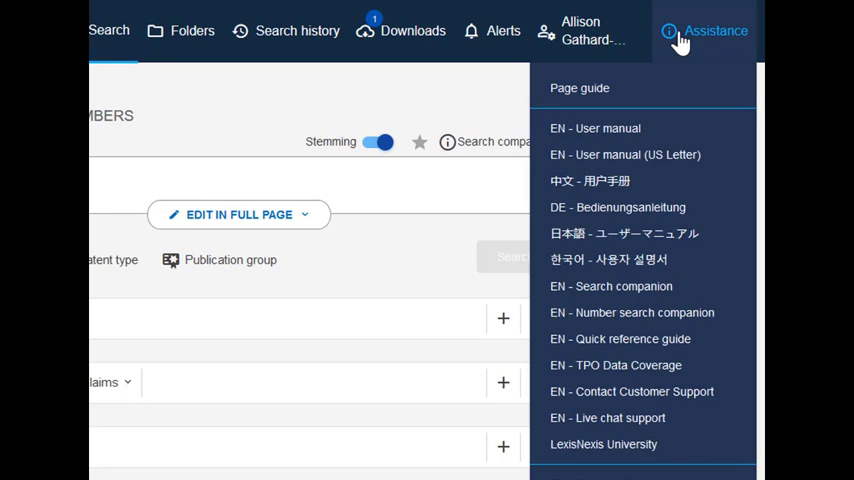
{"action": "mouse_move", "coordinate": [674, 66]}
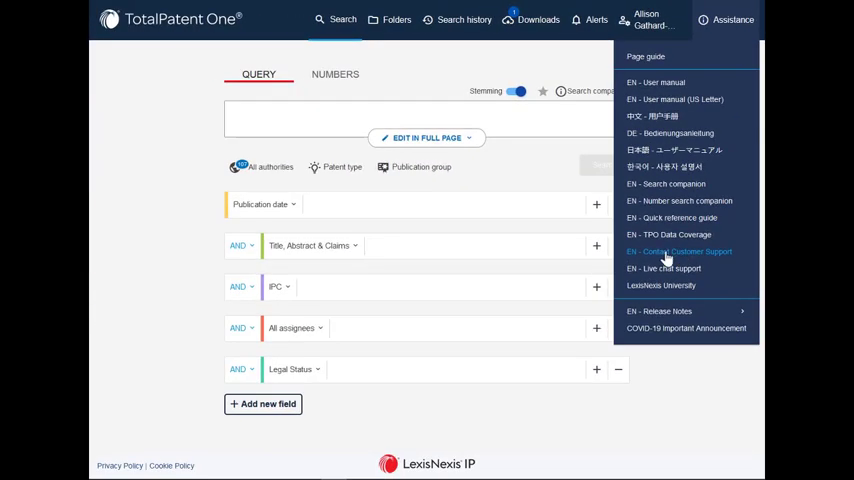
{"action": "left_click", "coordinate": [680, 252]}
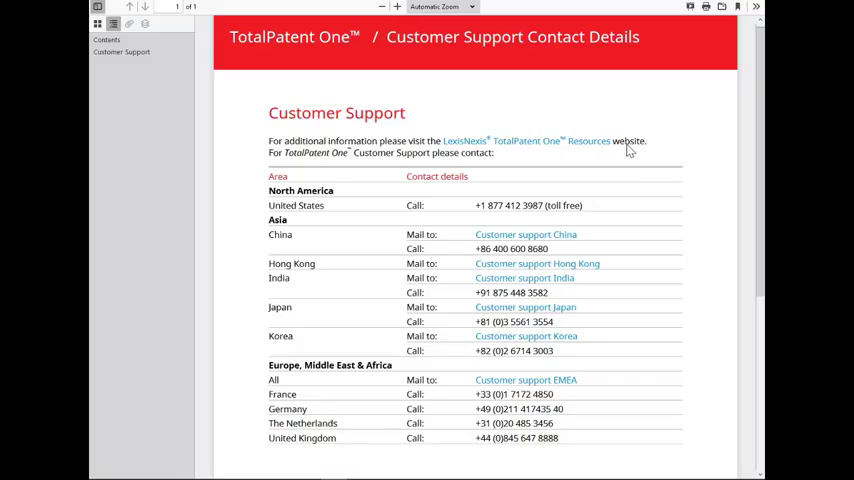